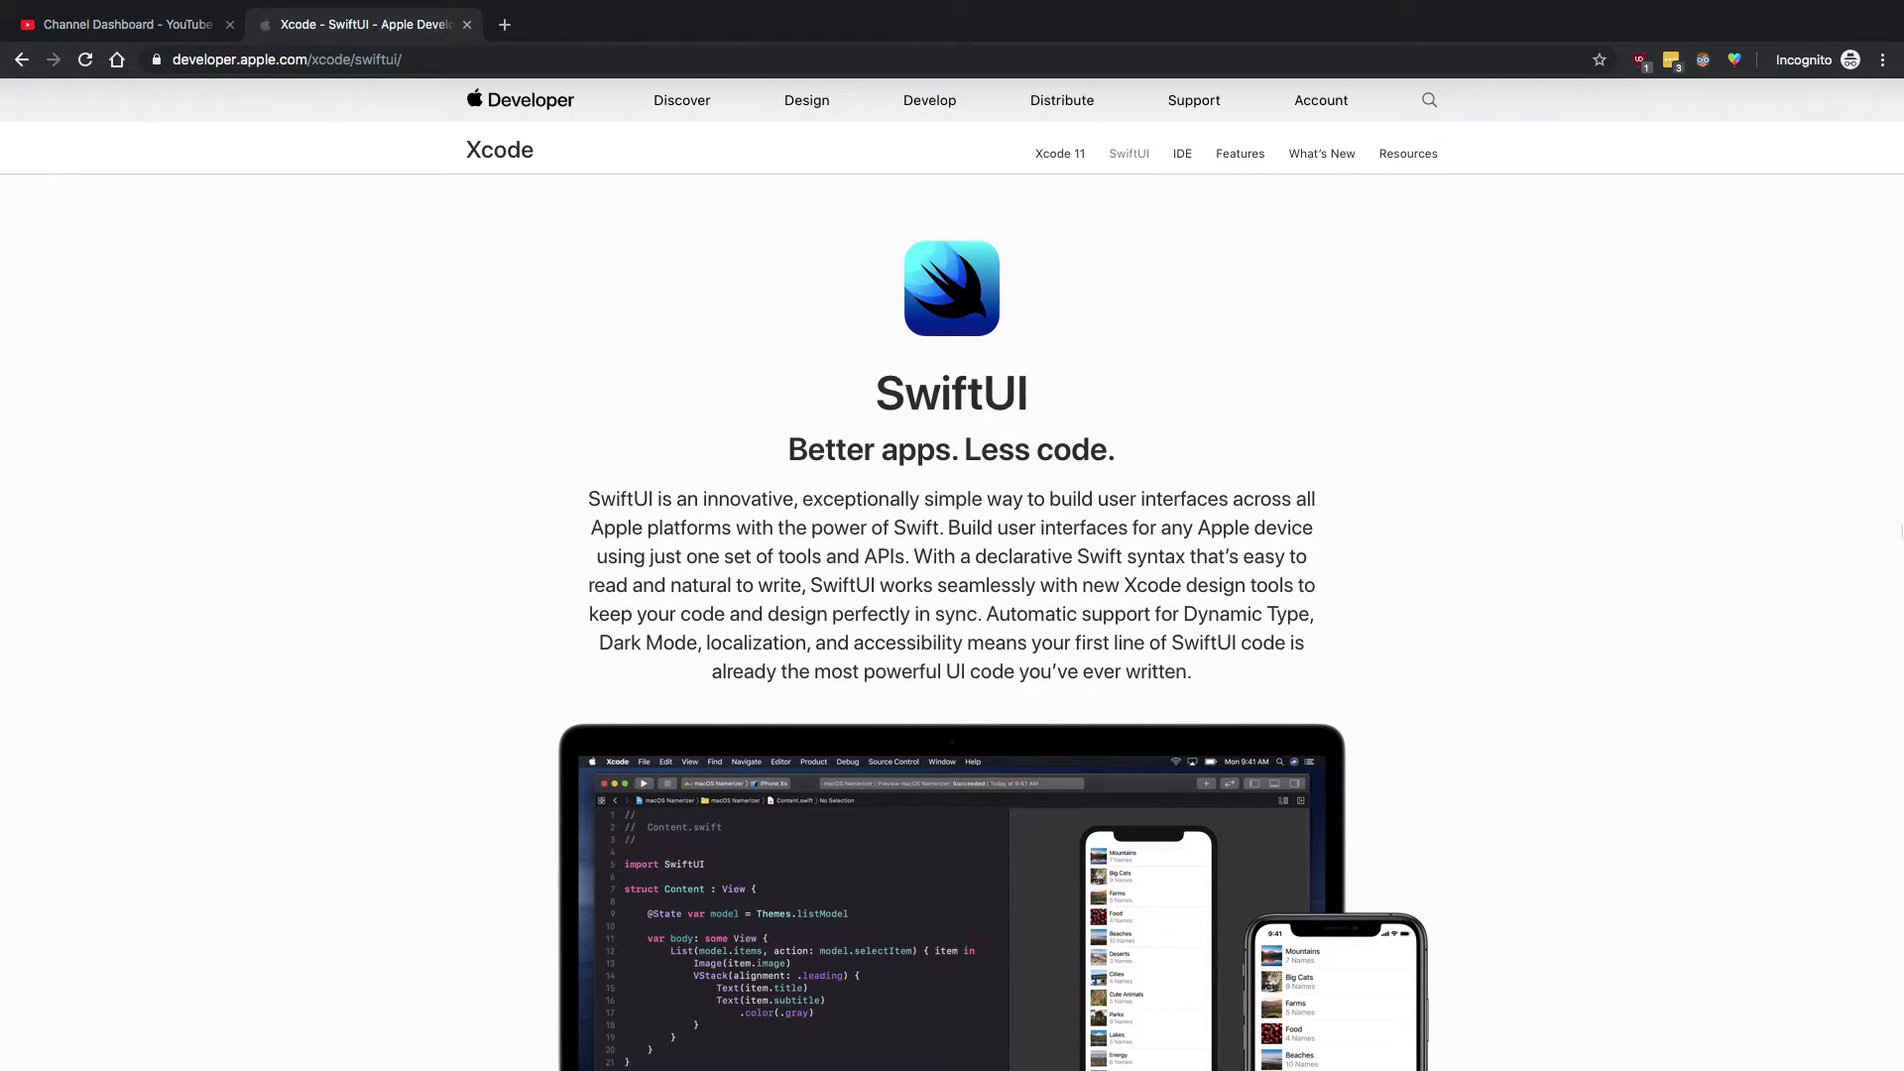
mouse_move(1656, 306)
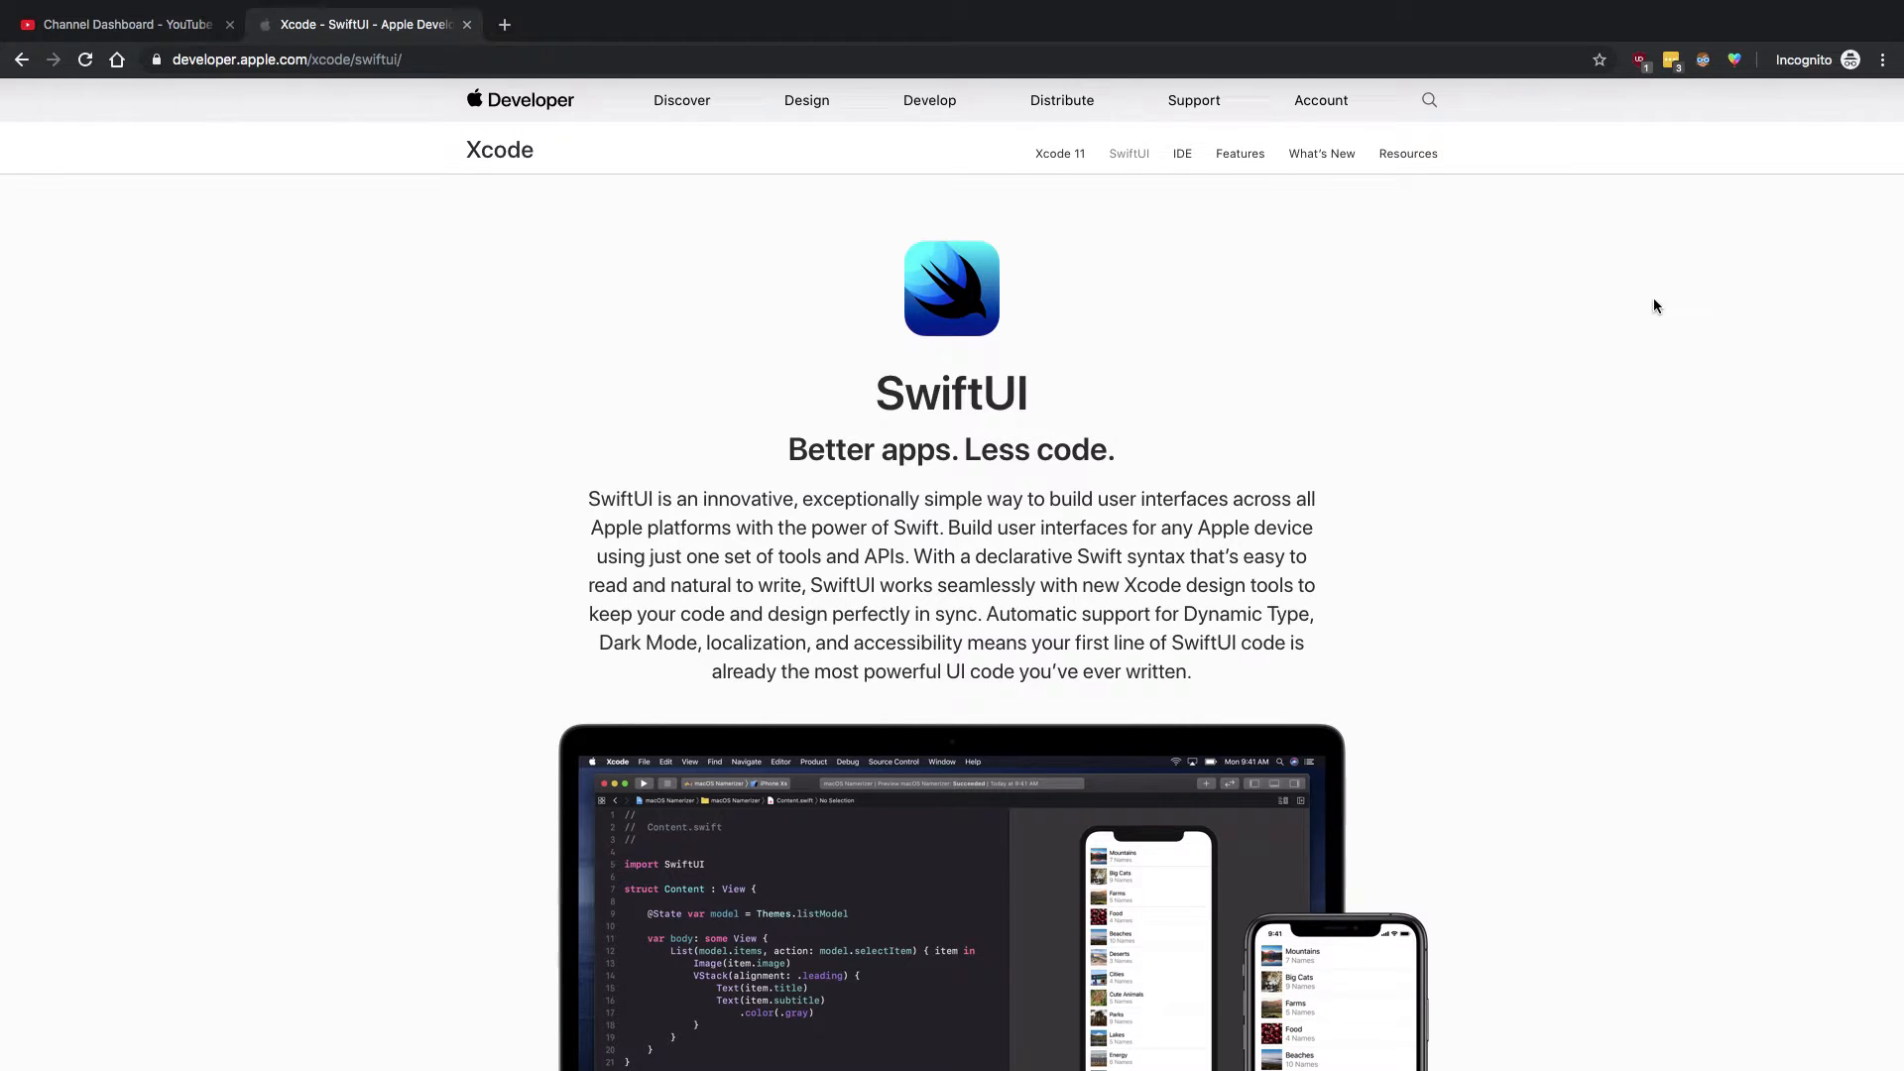
scroll("down", 3)
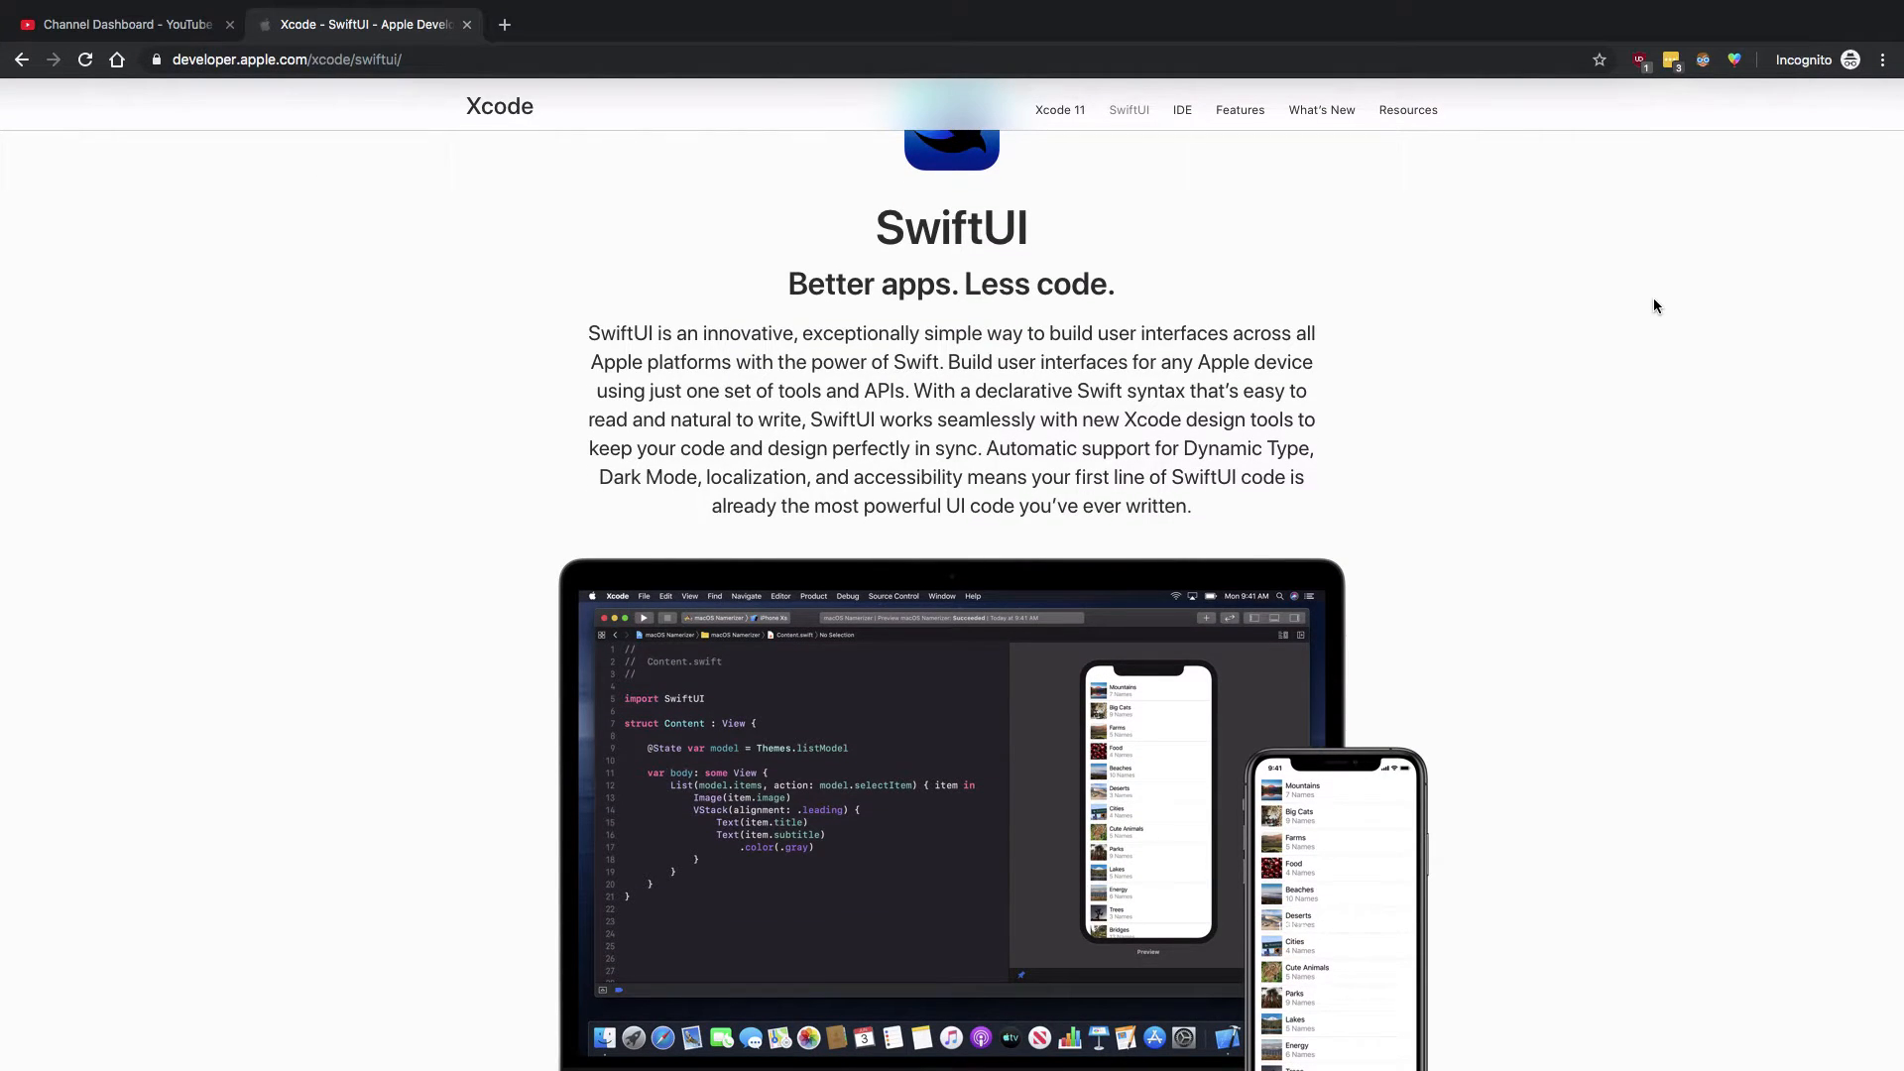
scroll("down", 3)
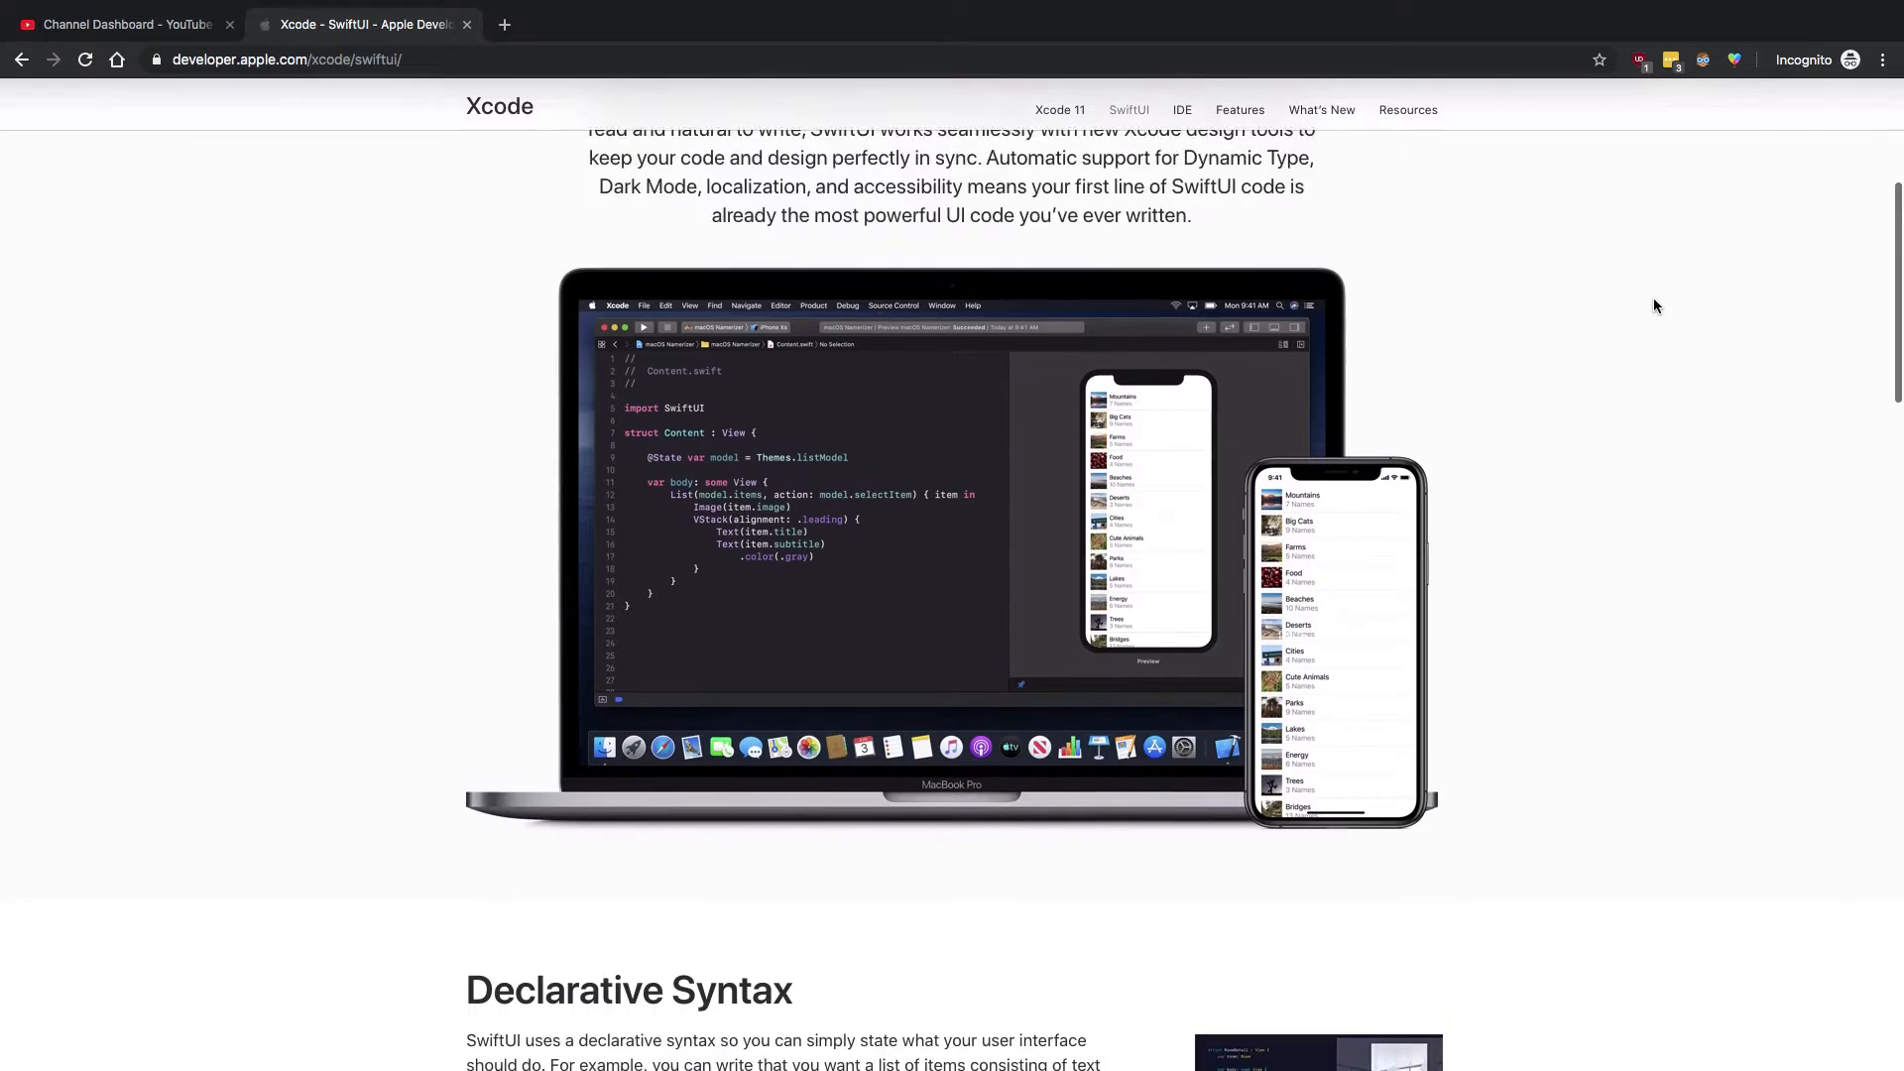
scroll("down", 3)
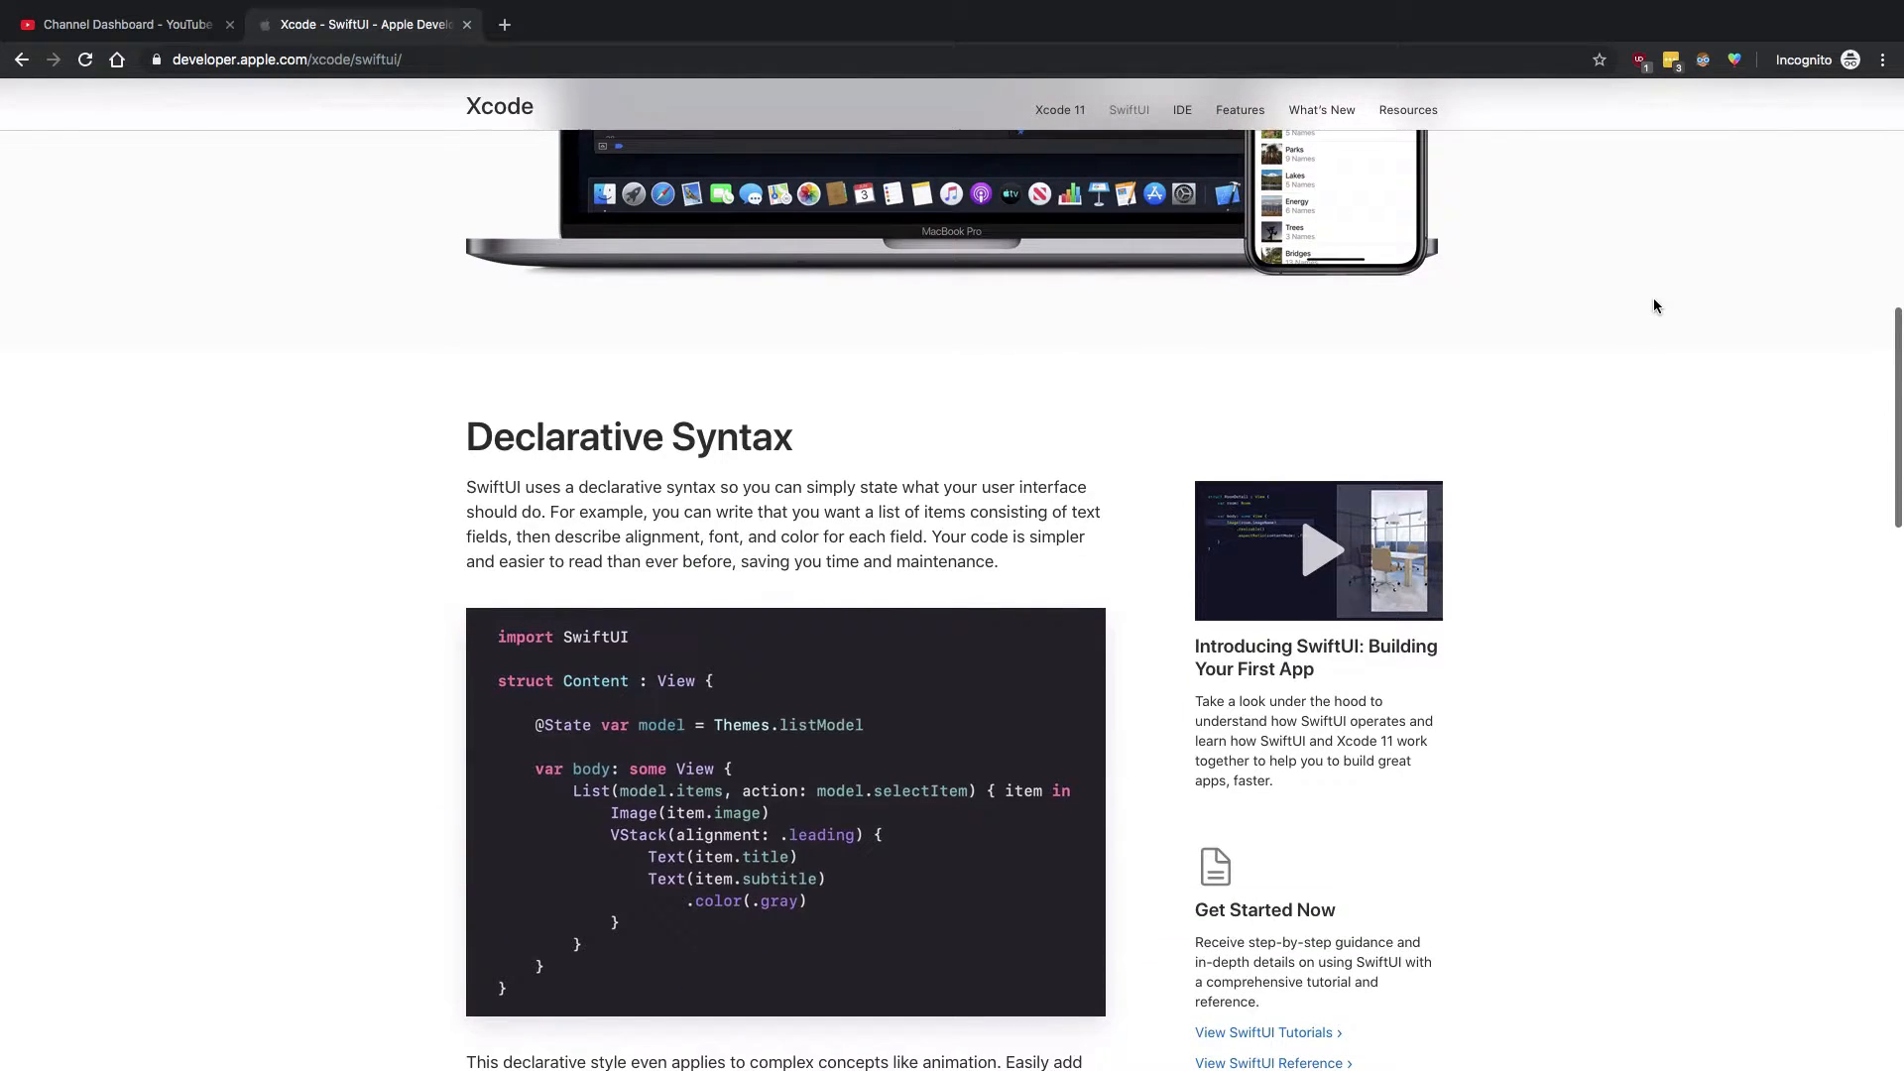
scroll("down", 3)
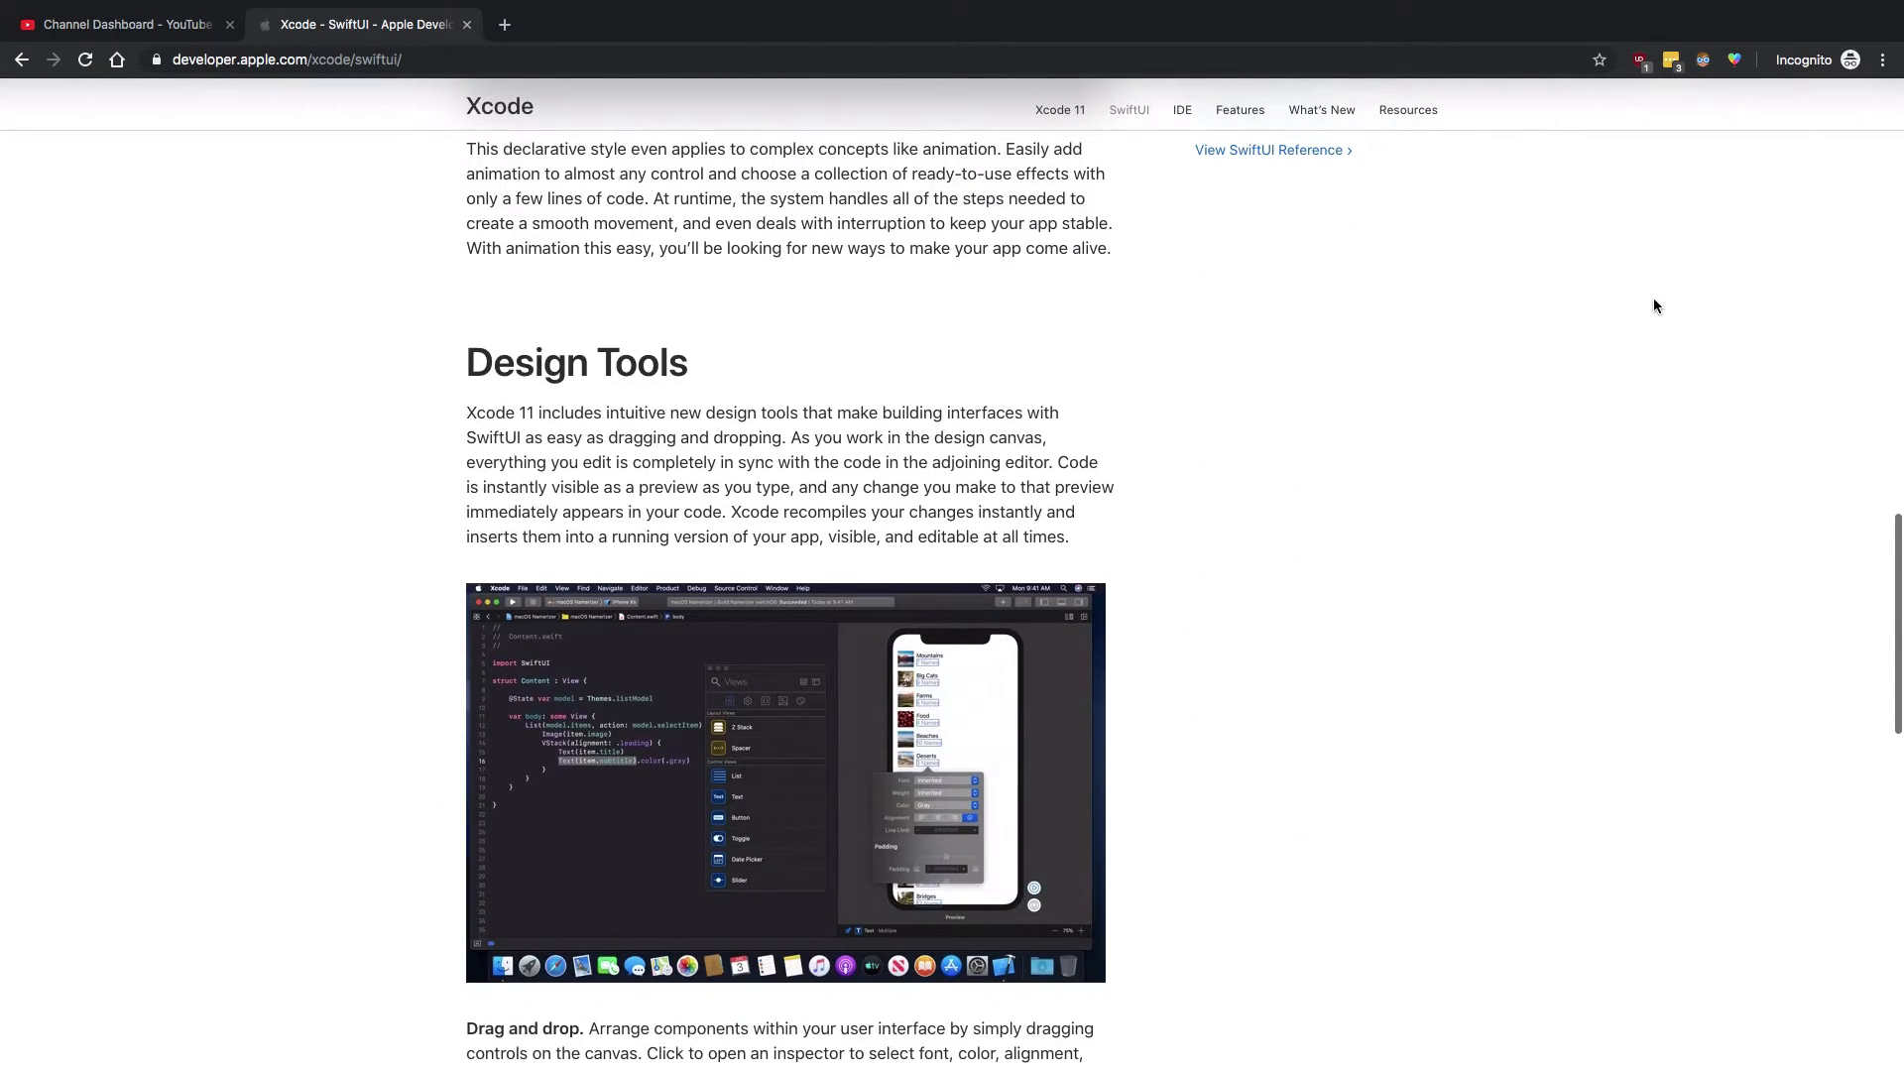
scroll("down", 3)
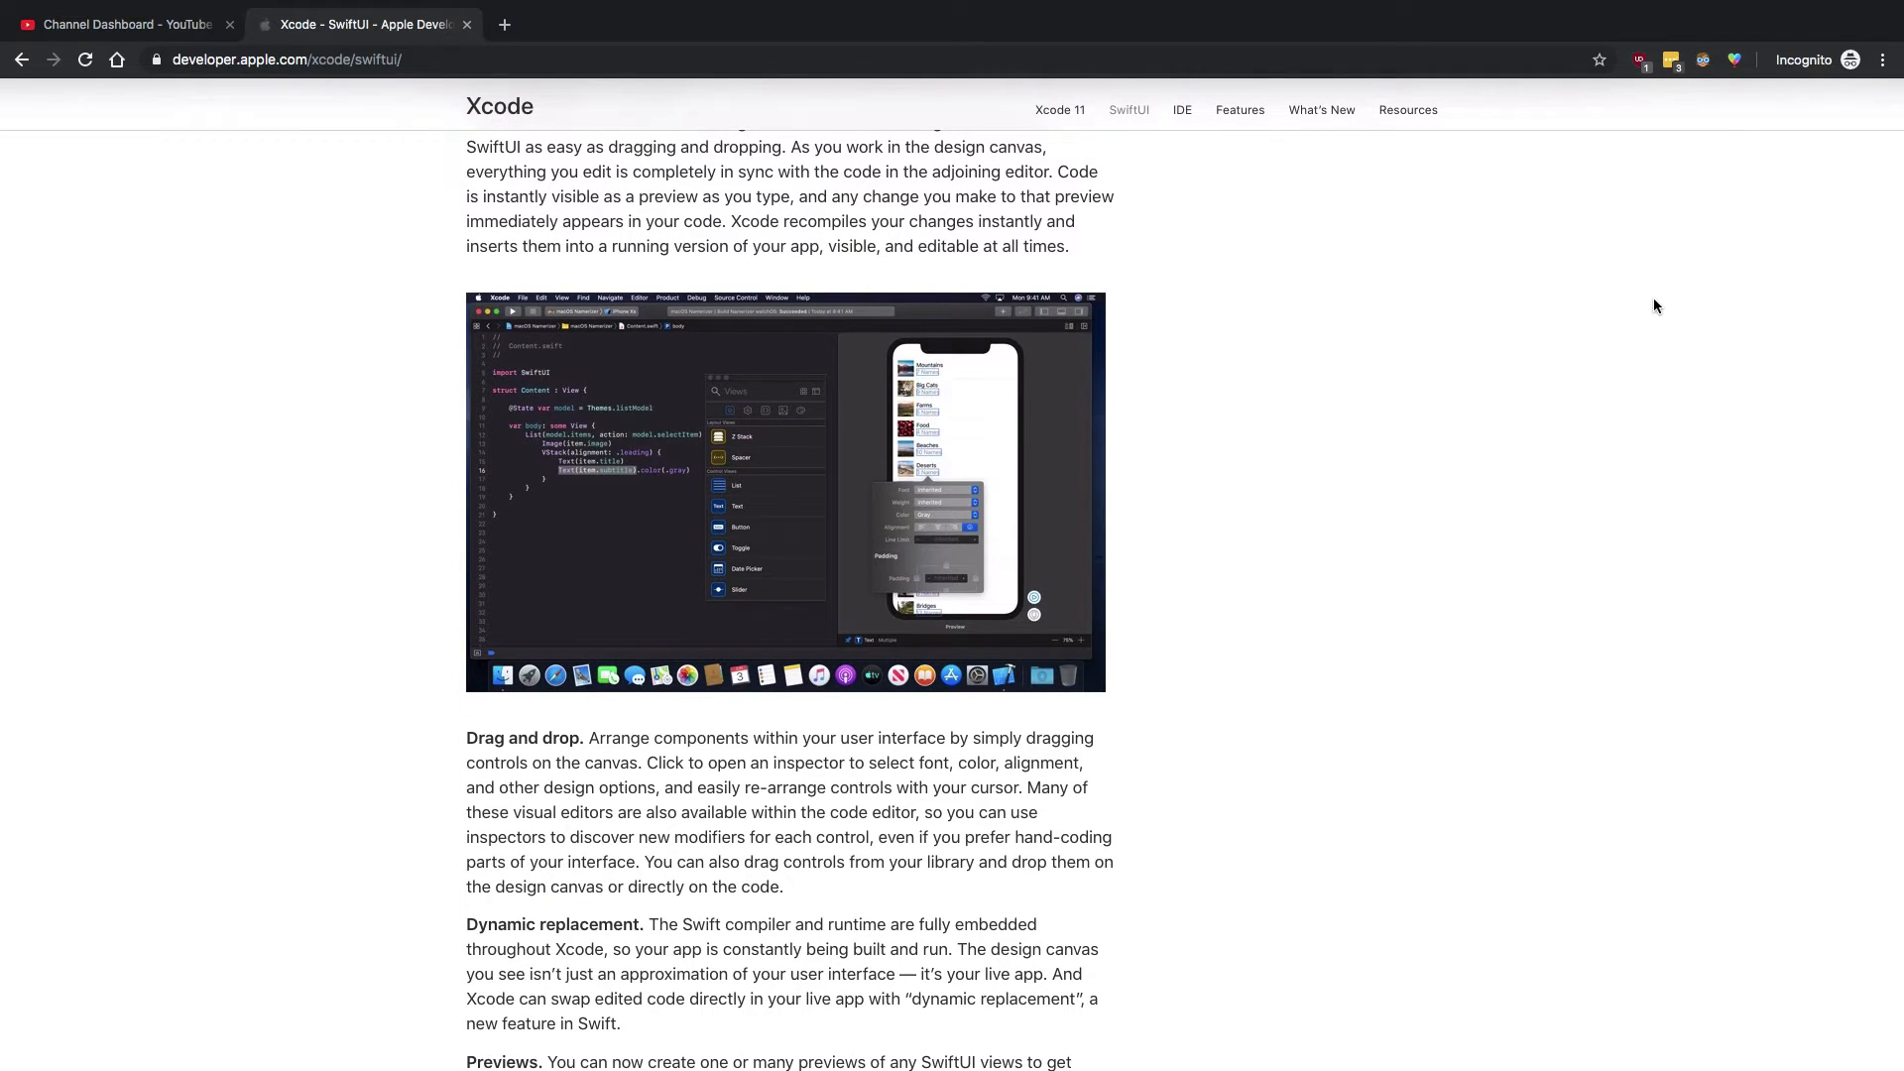
scroll("down", 3)
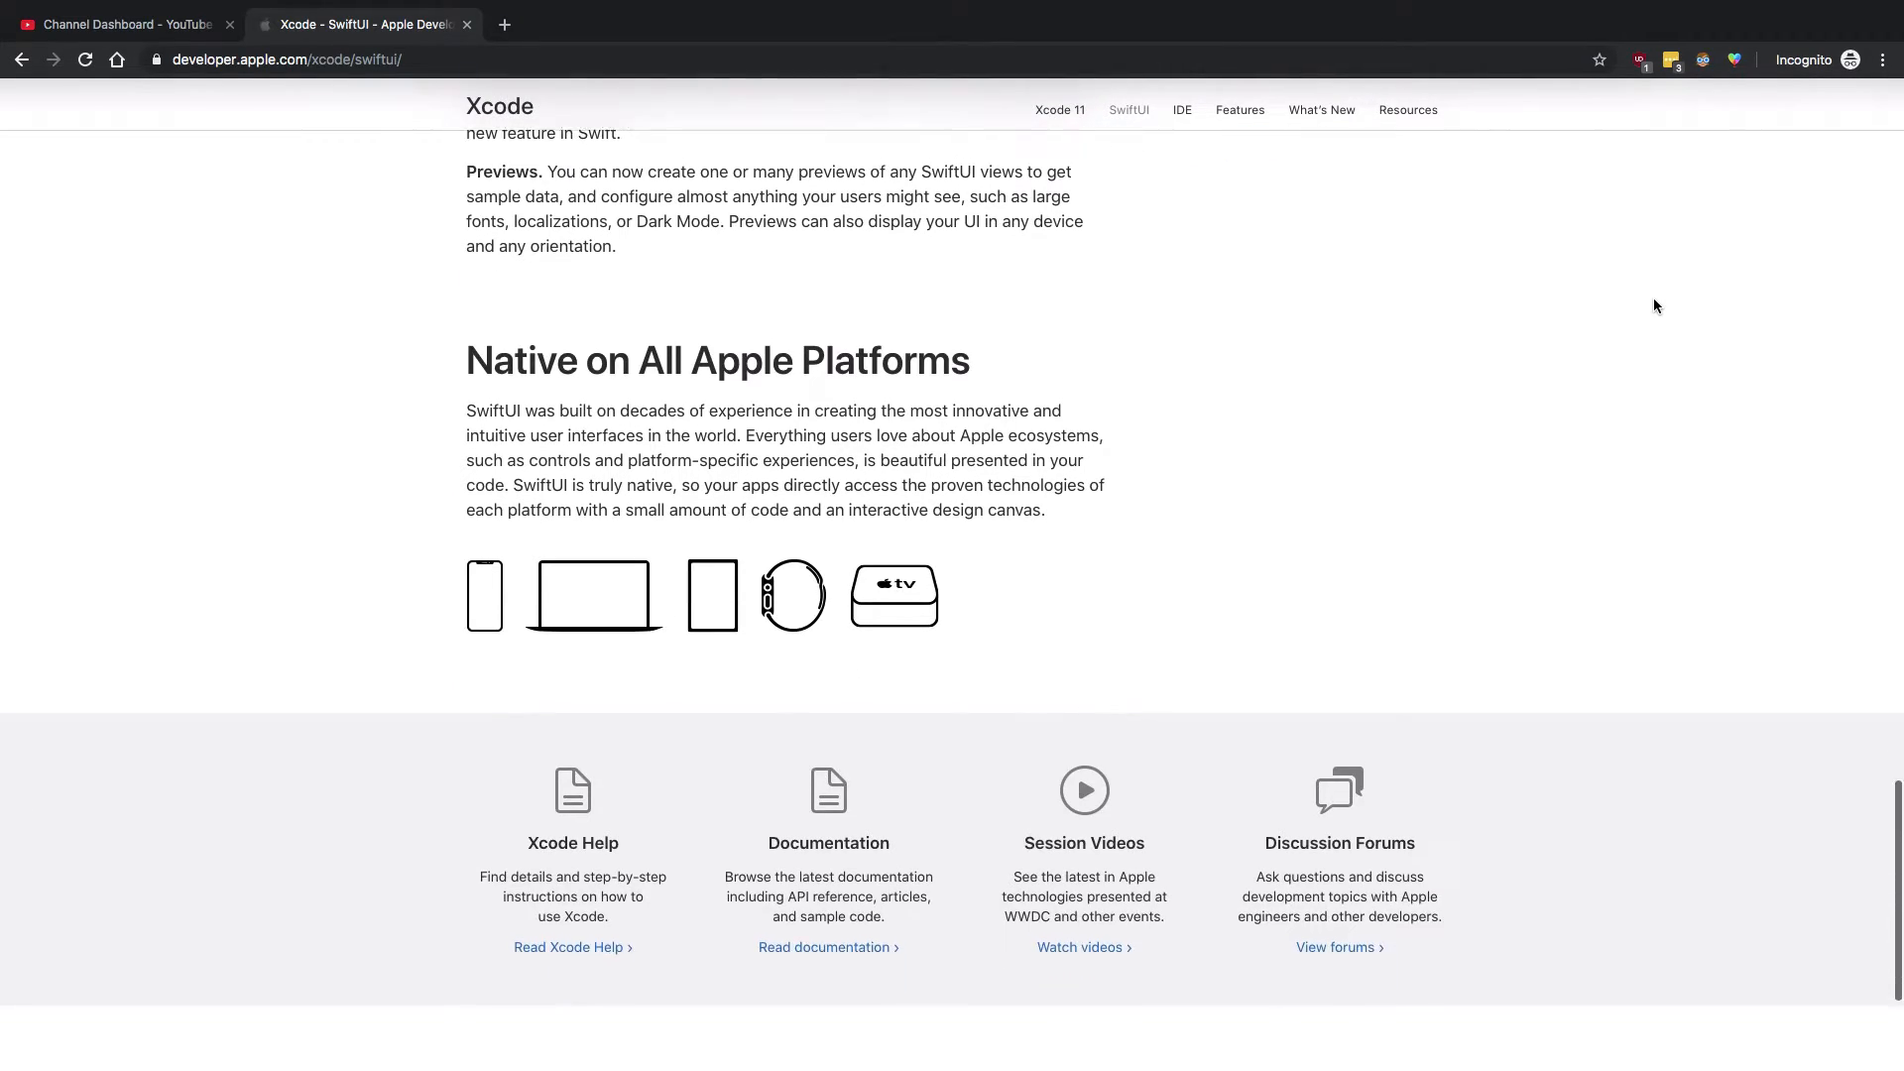
scroll("down", 3)
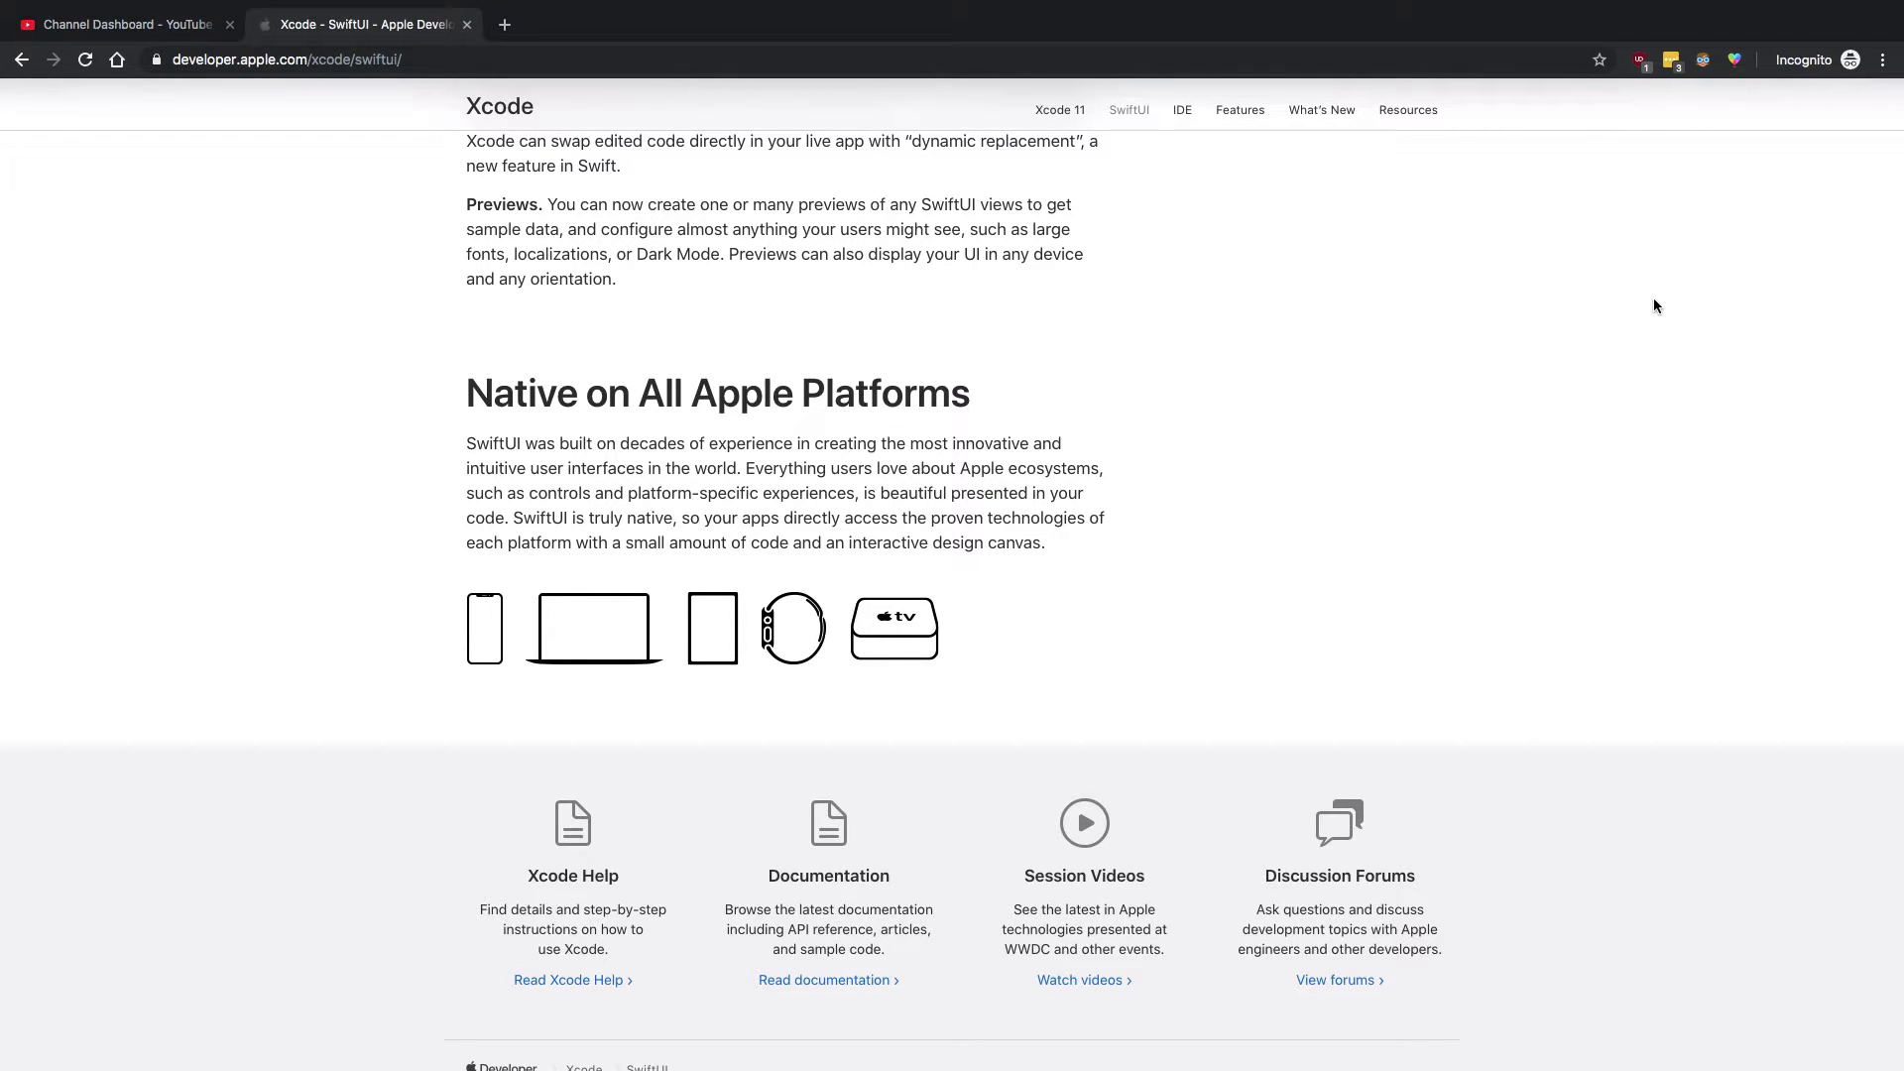
scroll("up", 3)
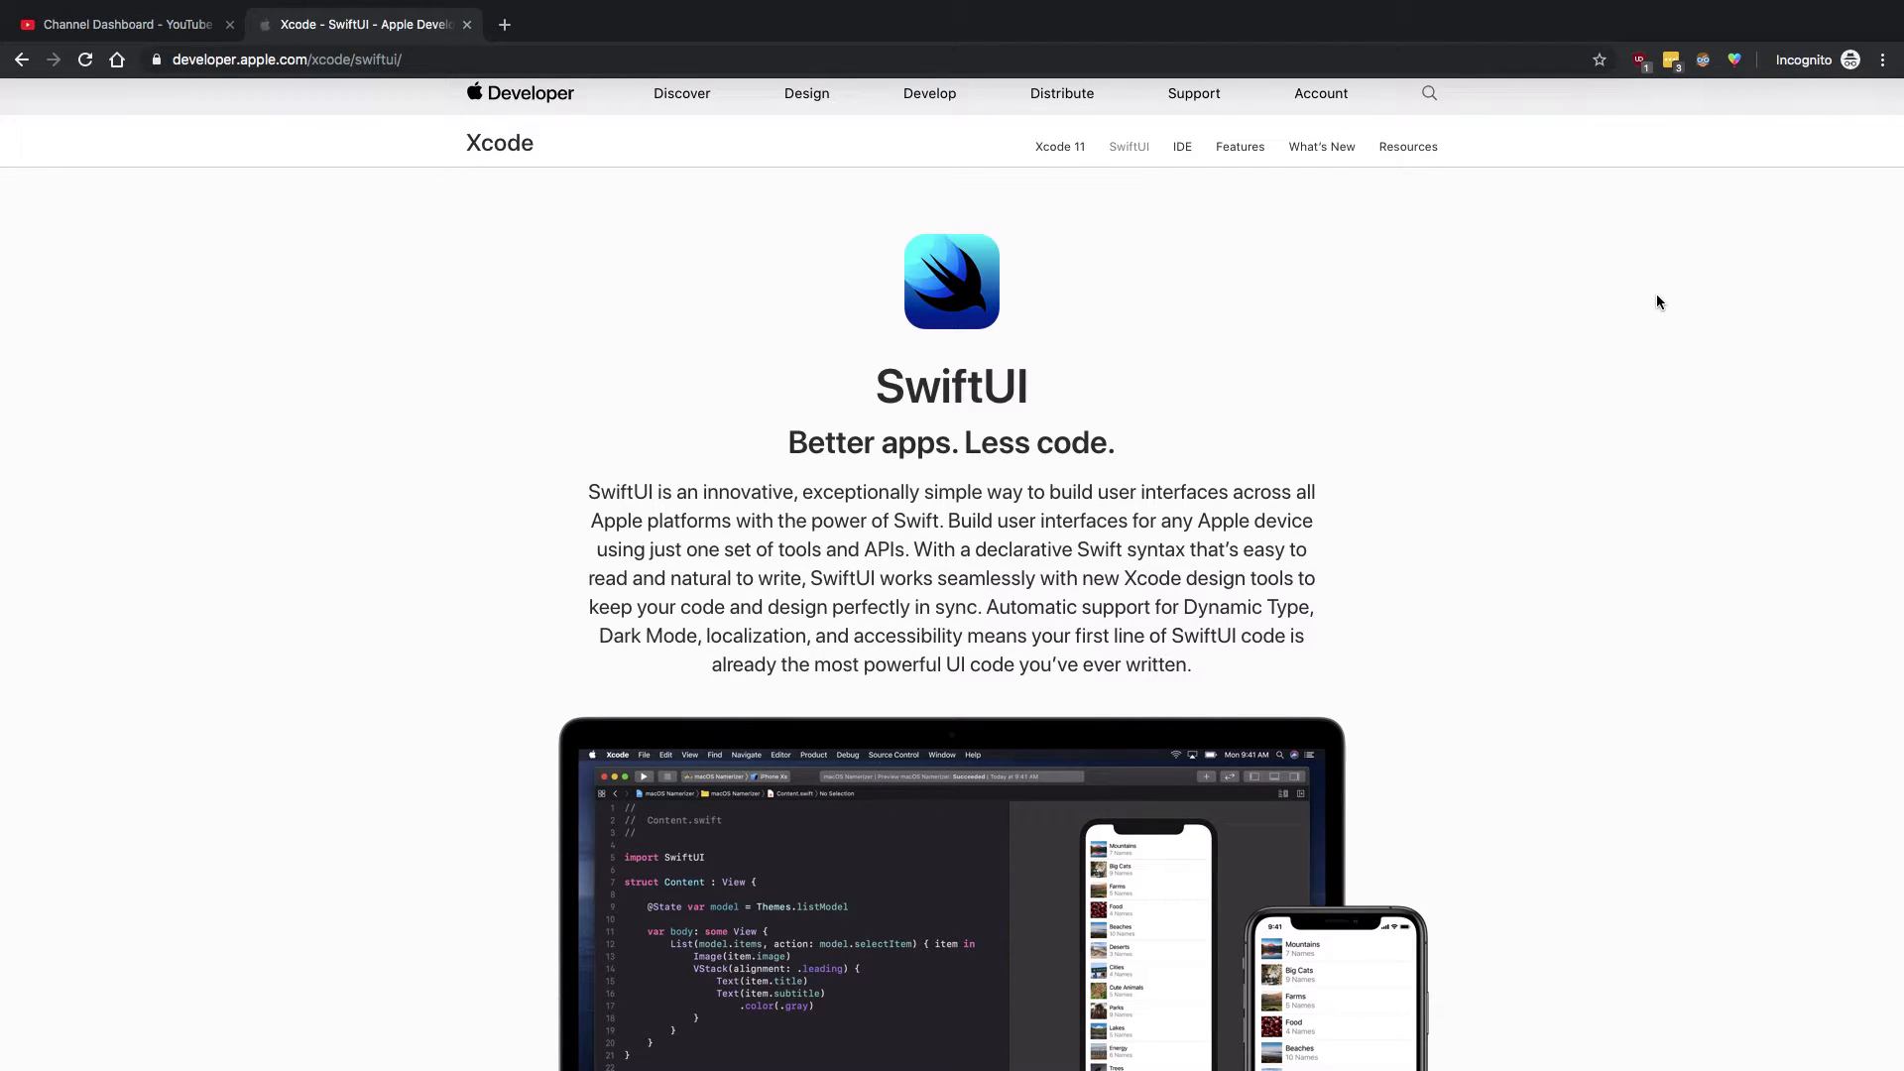
scroll("down", 3)
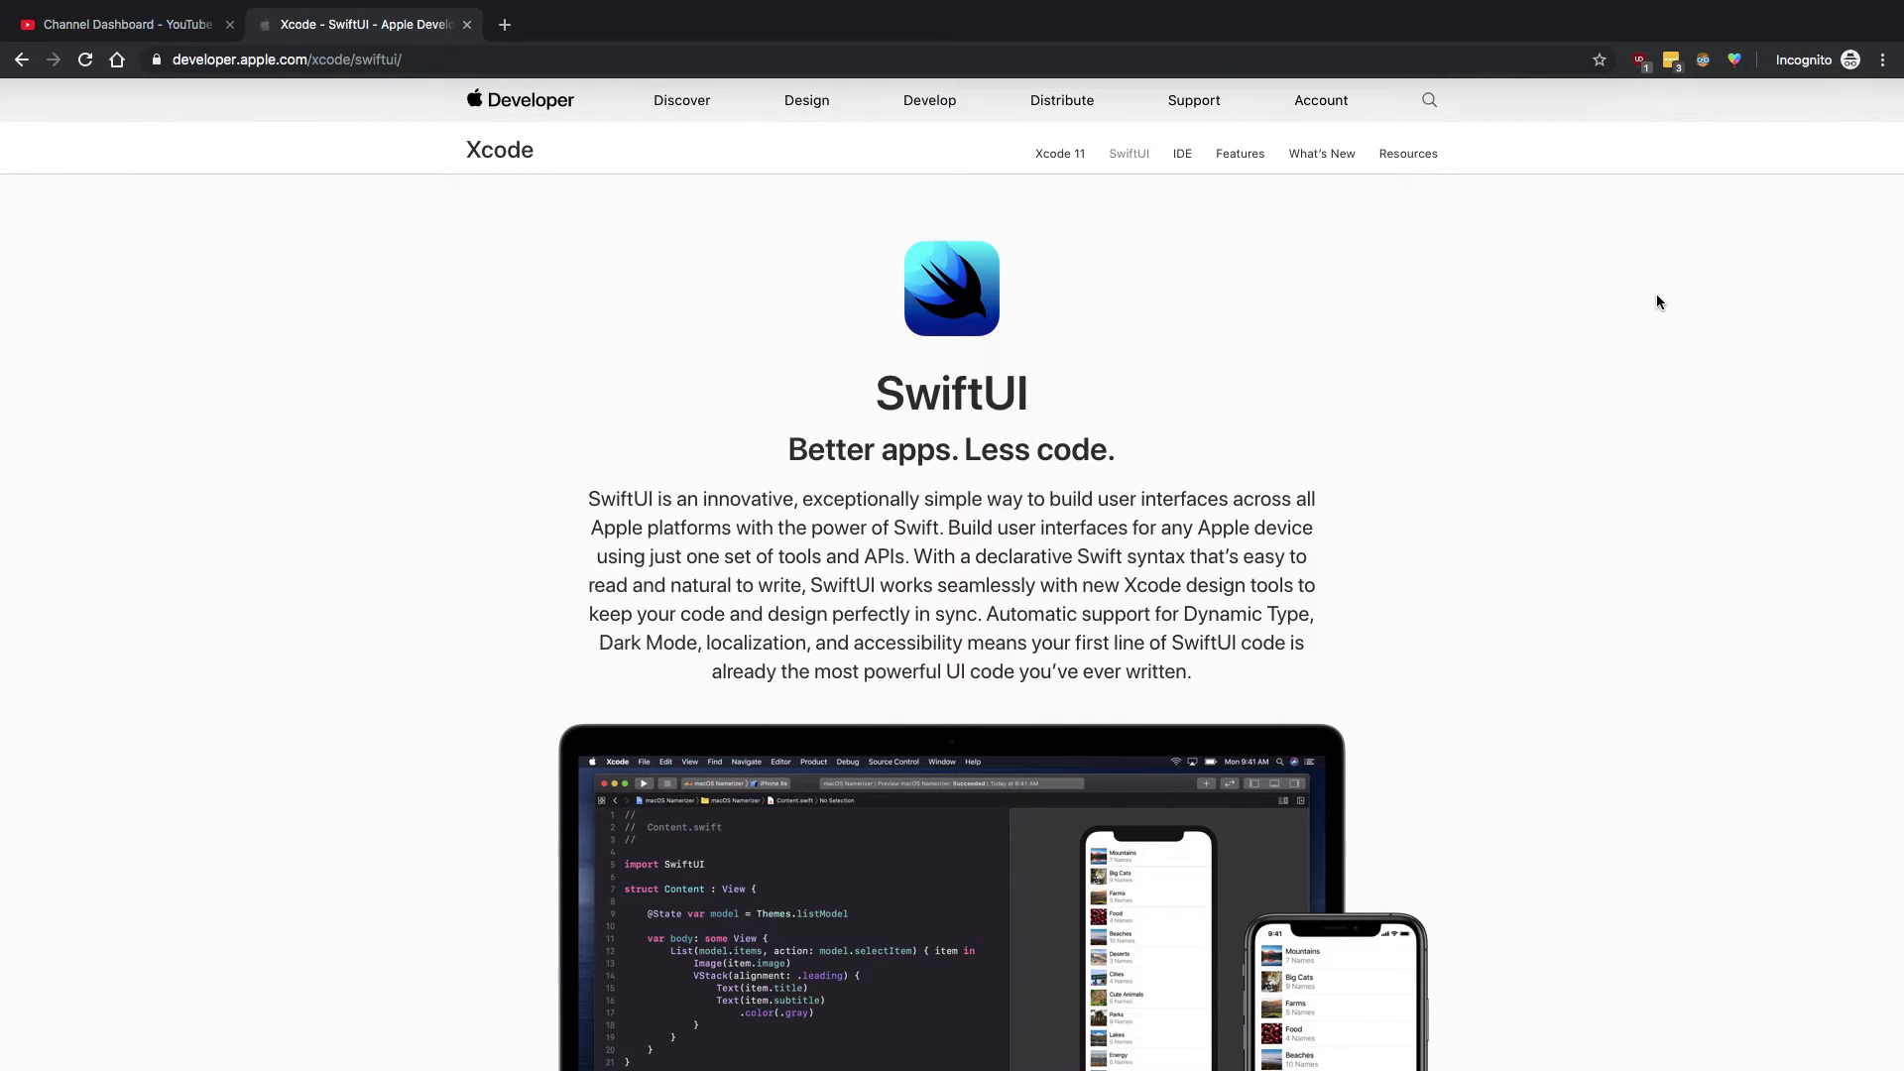
scroll("down", 3)
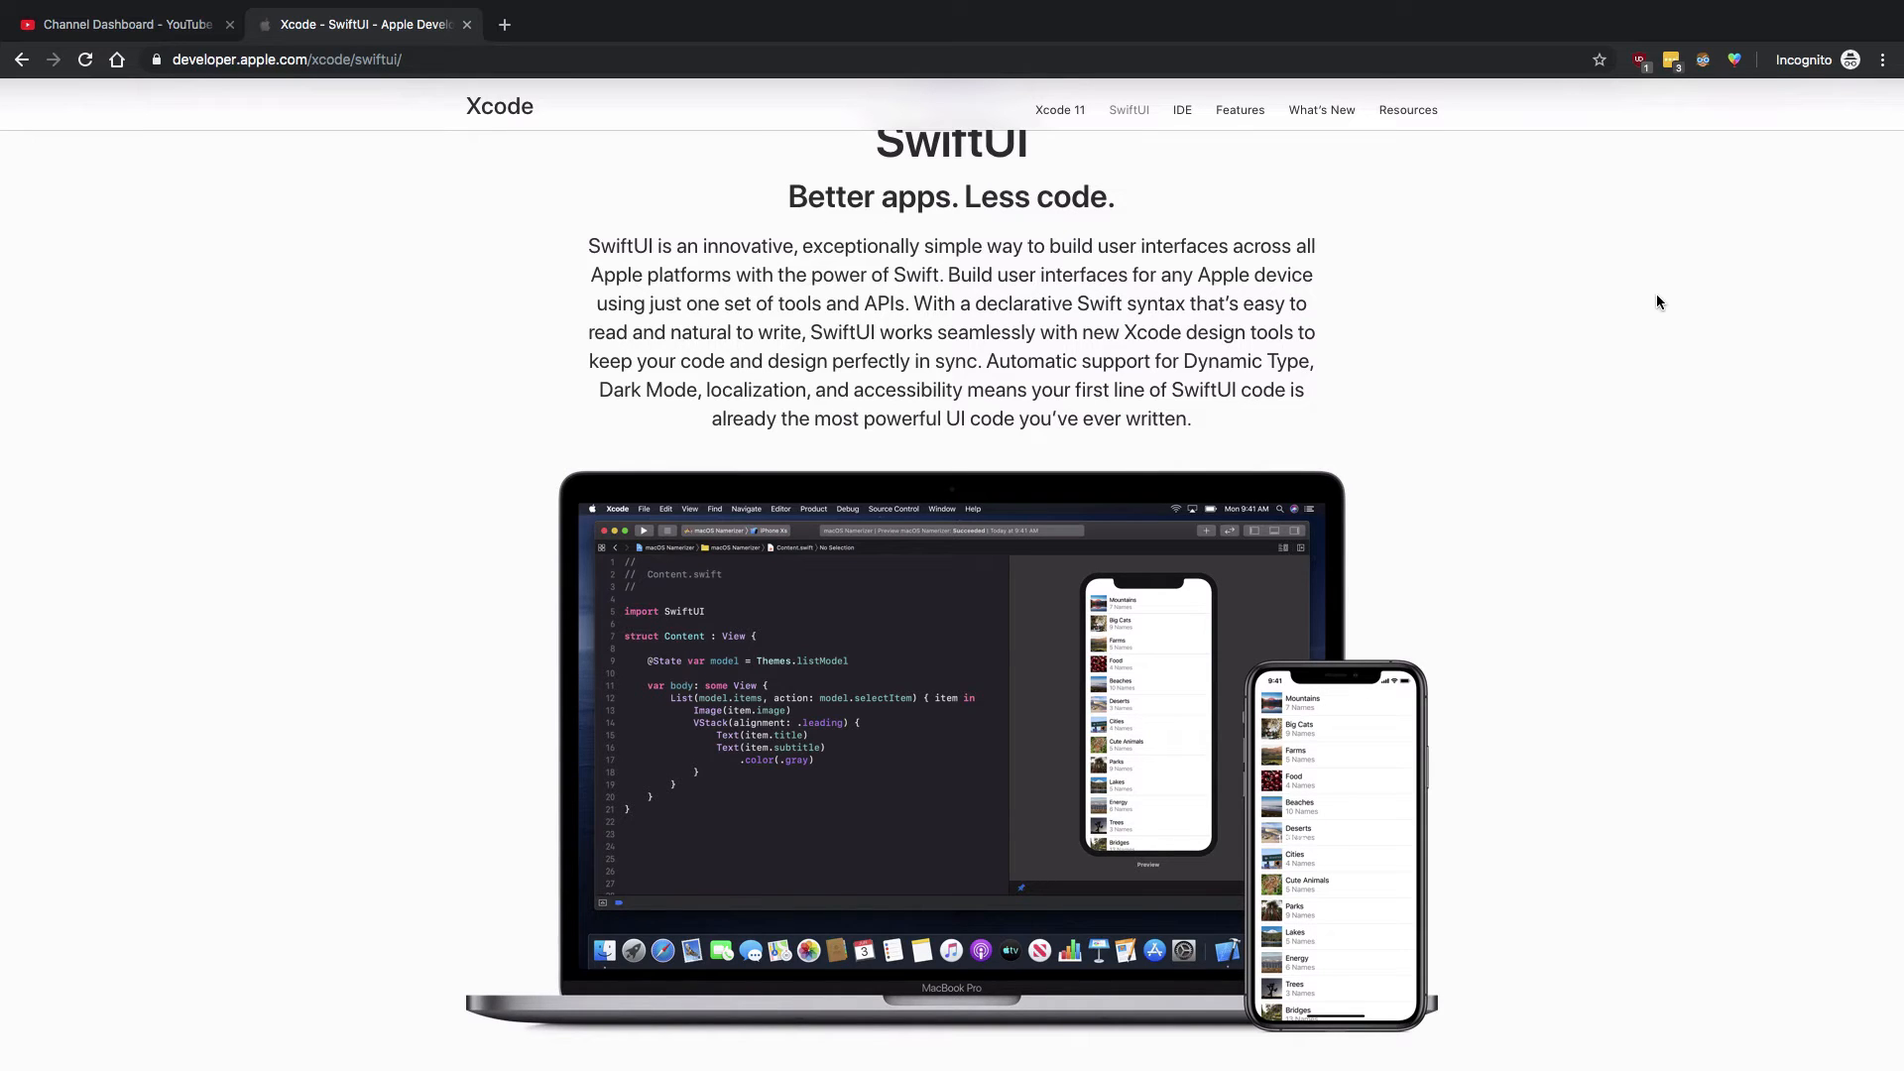
scroll("down", 3)
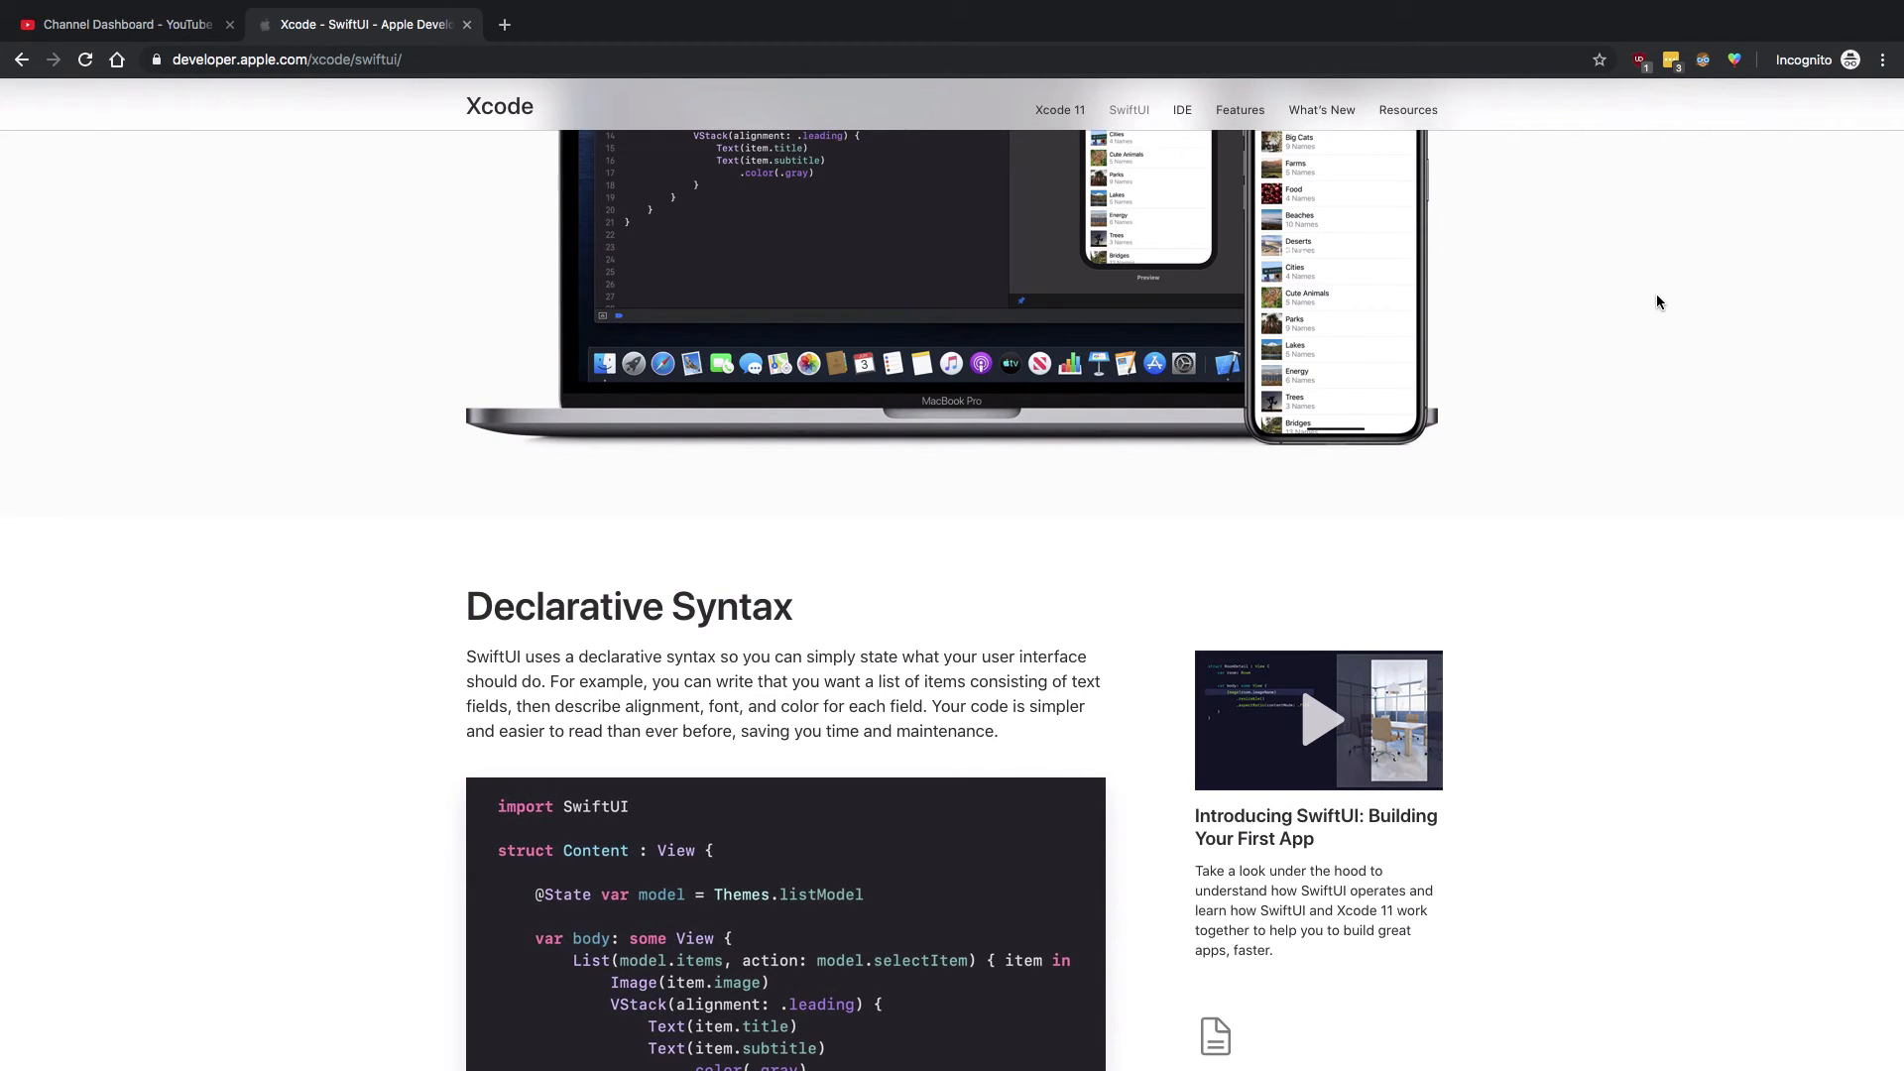
scroll("down", 3)
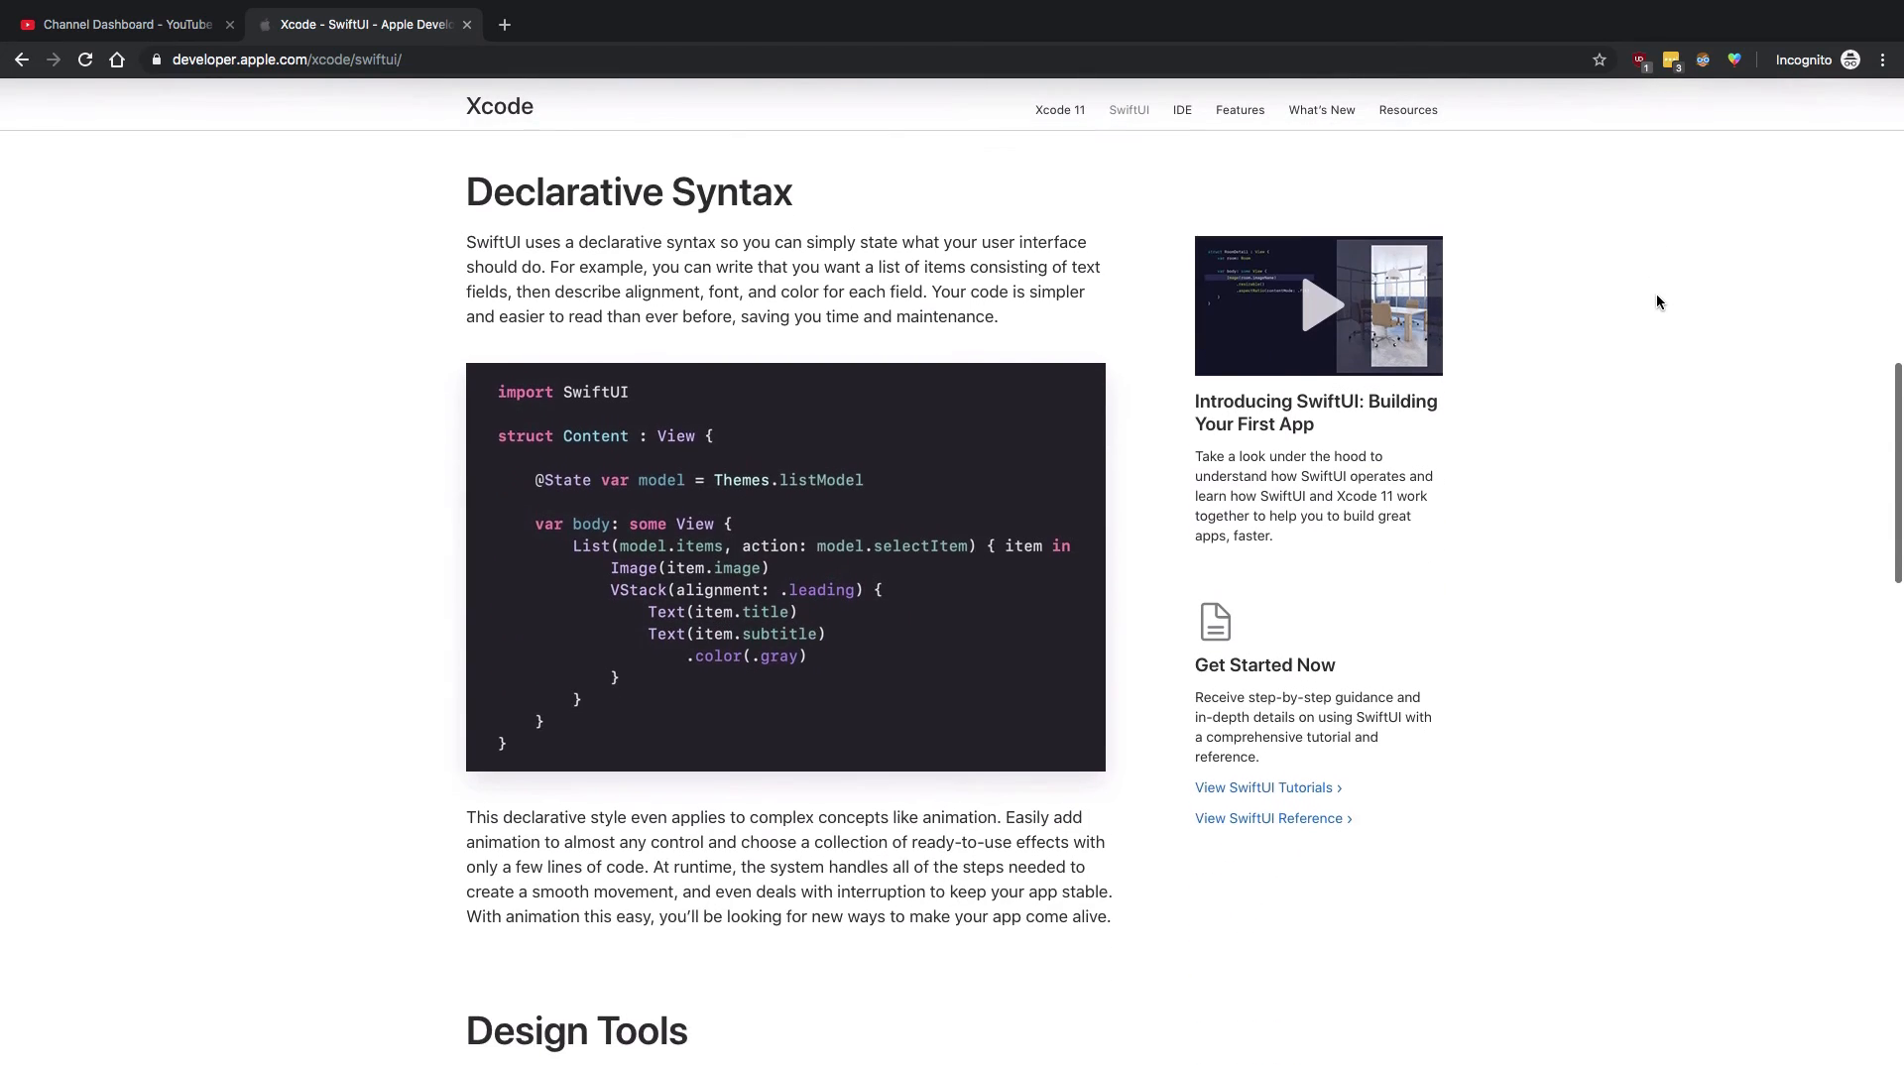
scroll("down", 3)
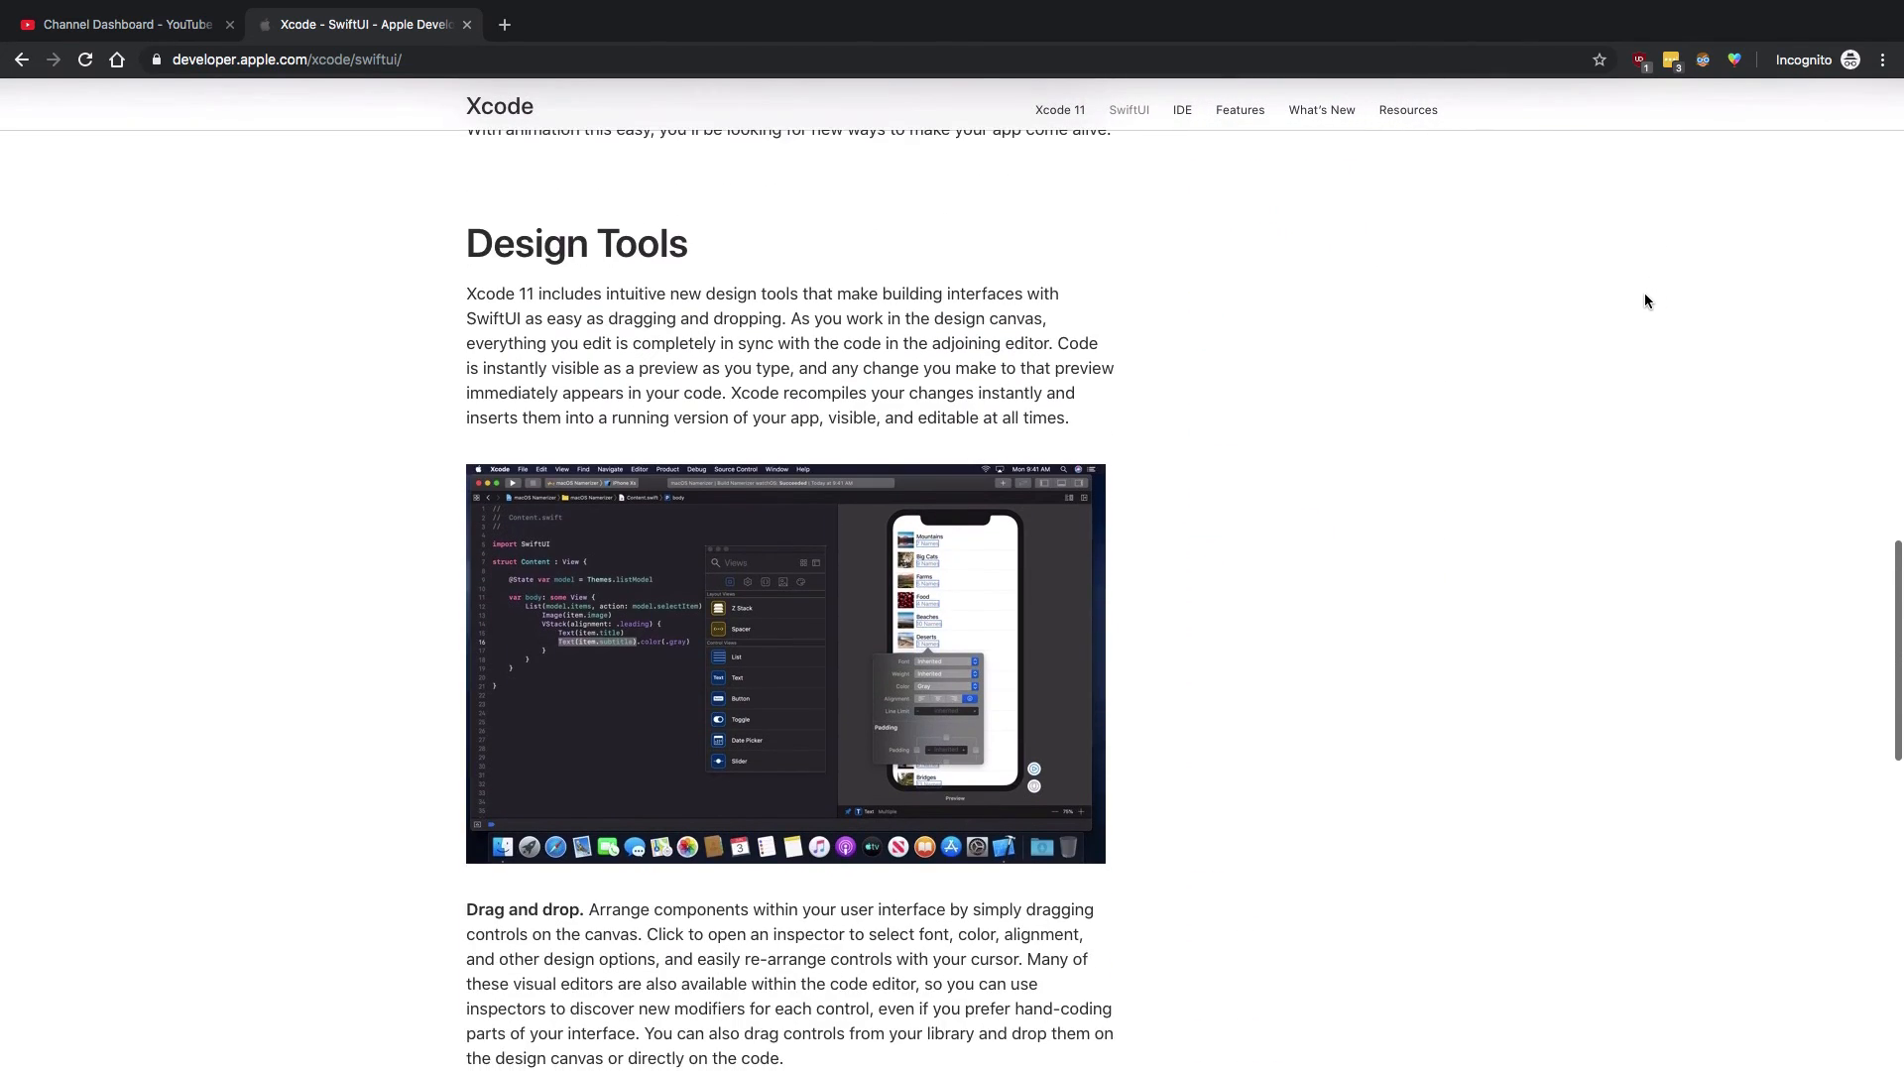
scroll("down", 3)
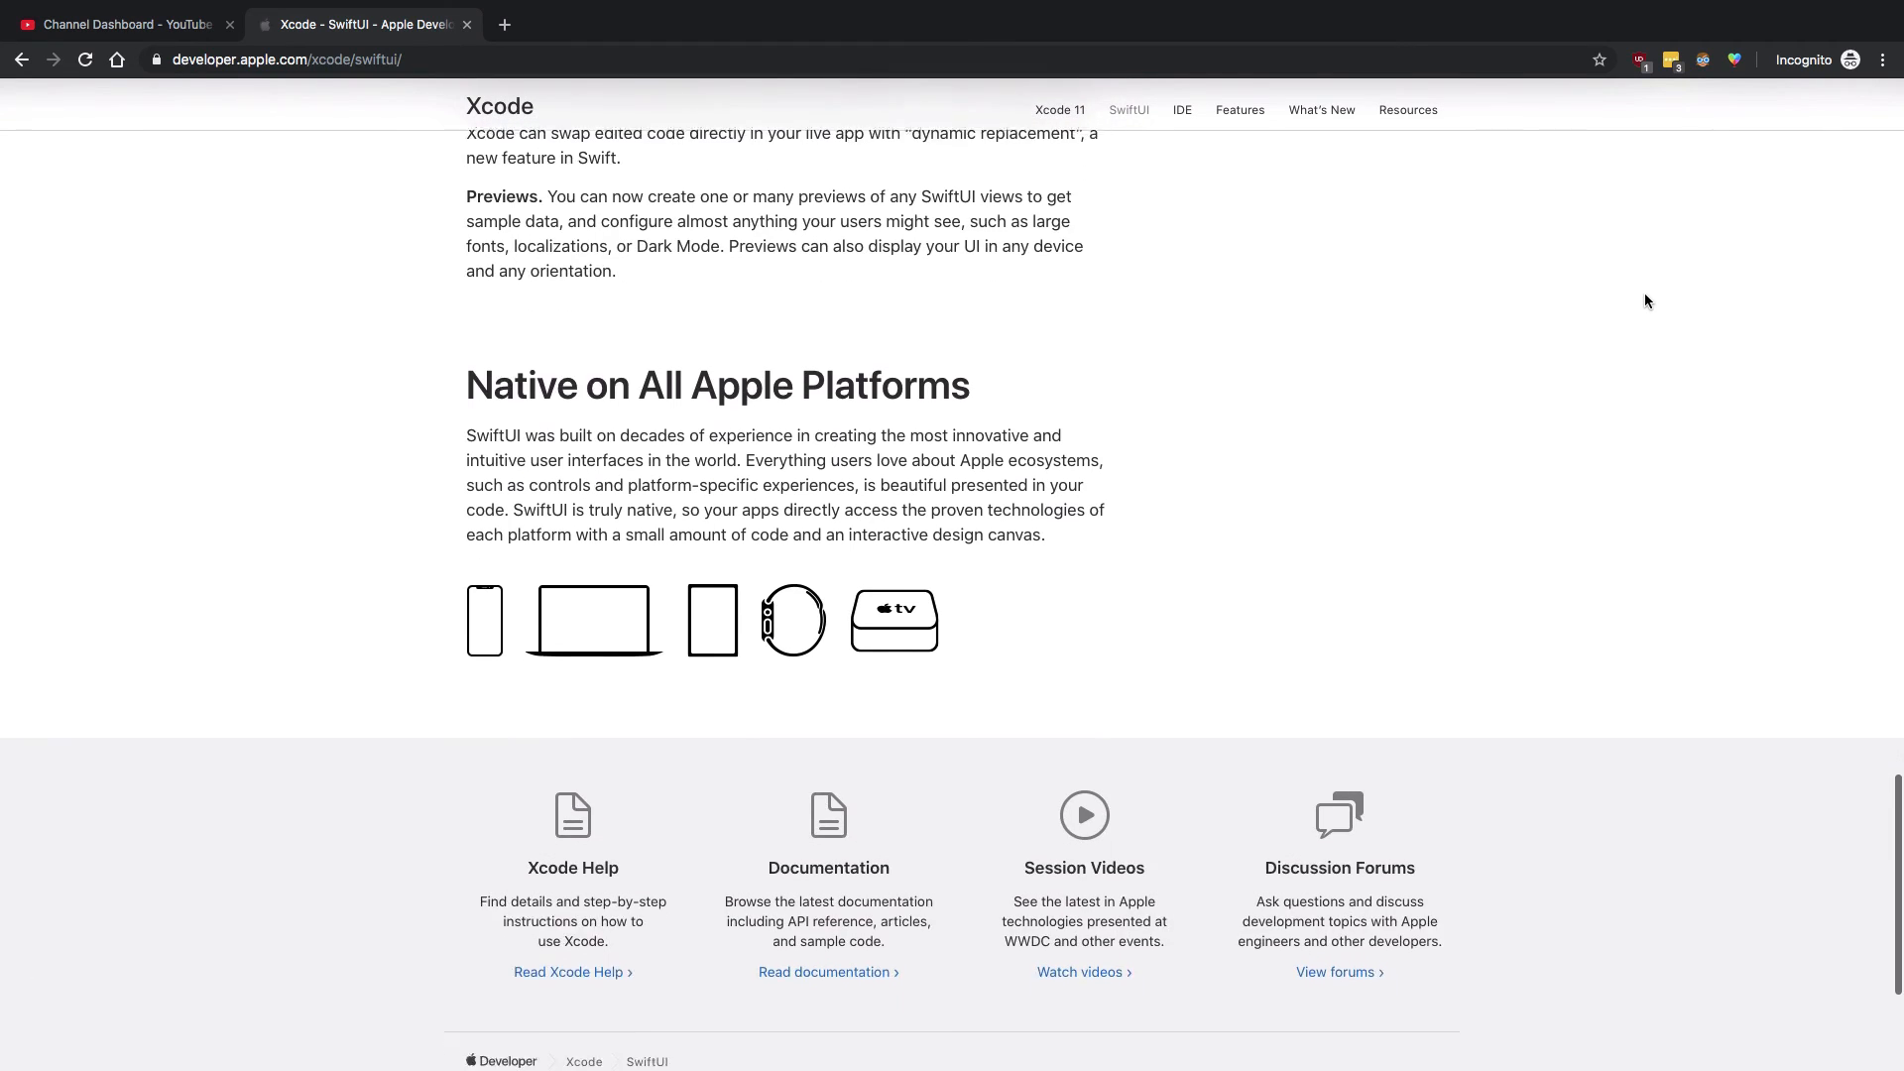
scroll("down", 3)
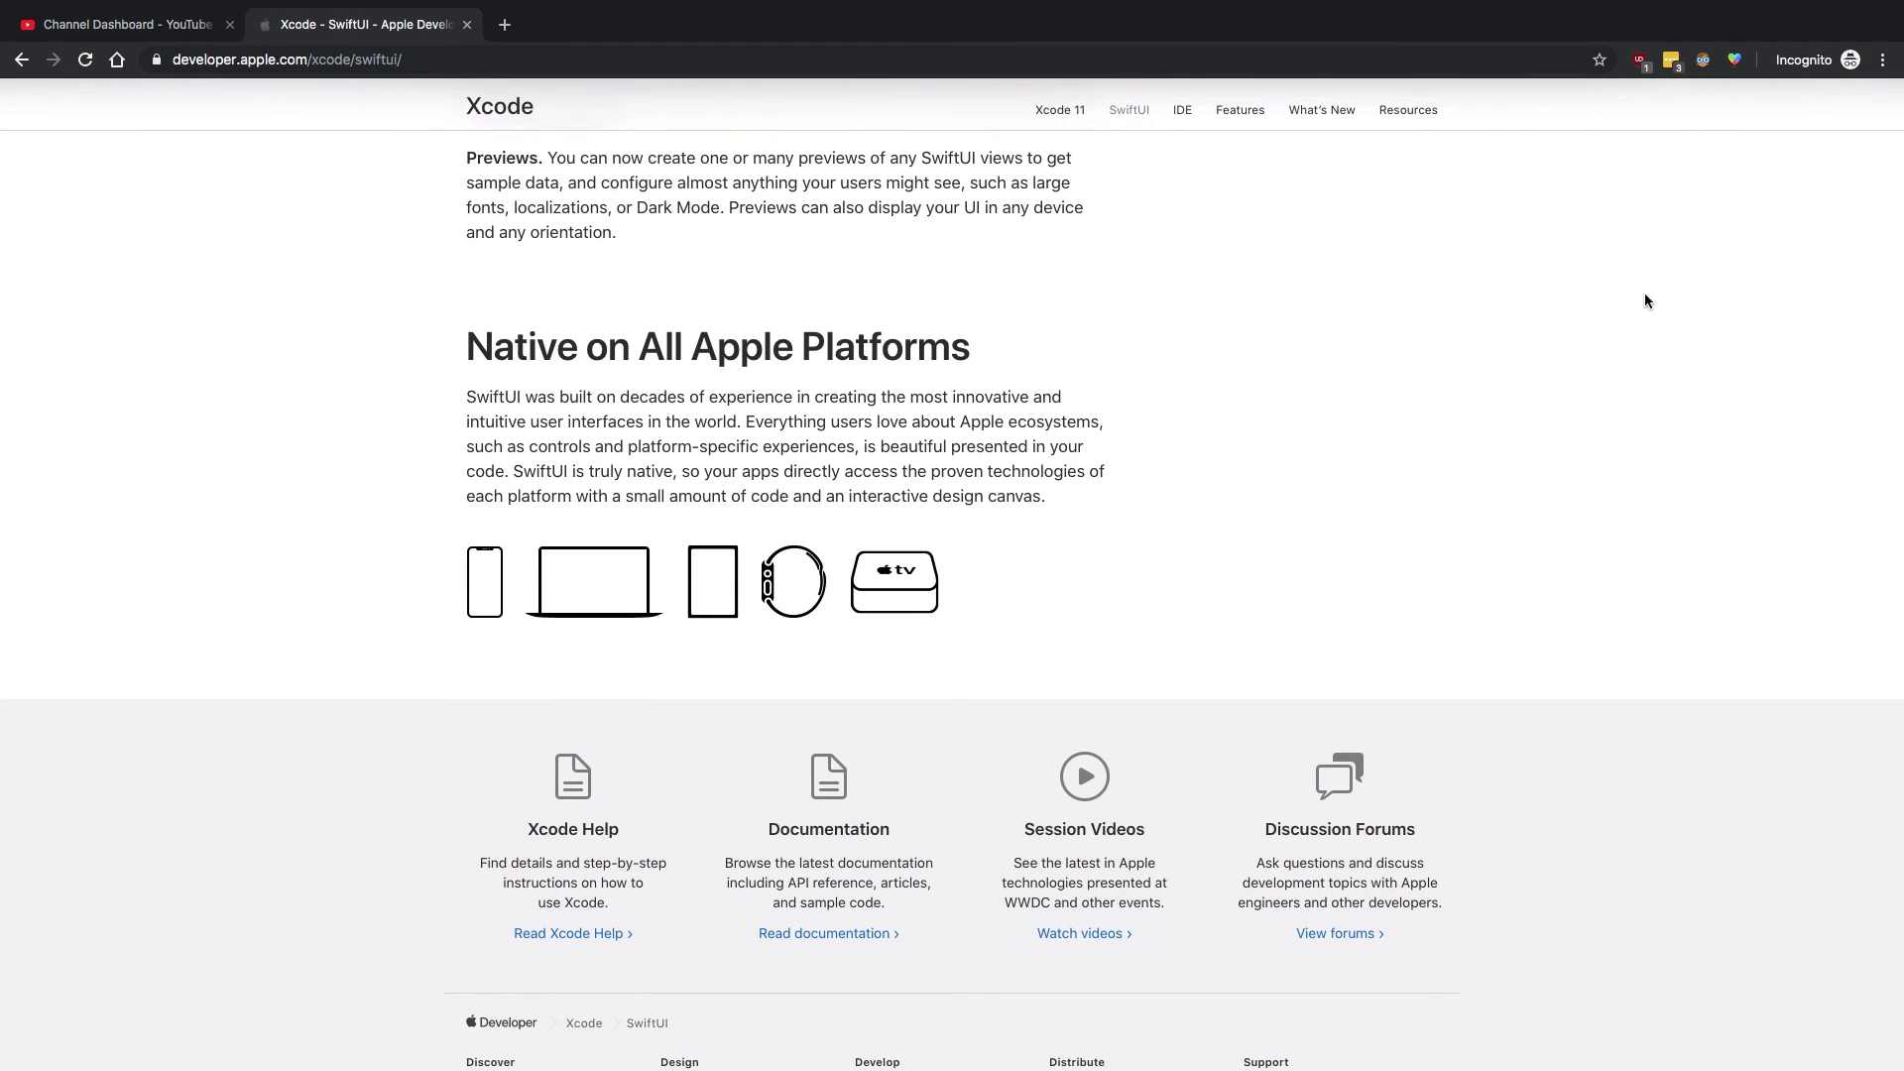